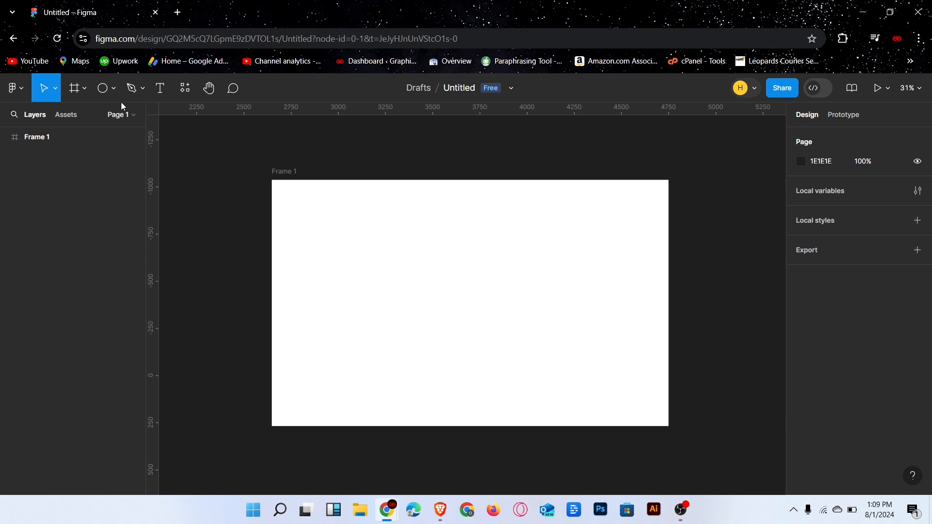
mouse_move(114, 91)
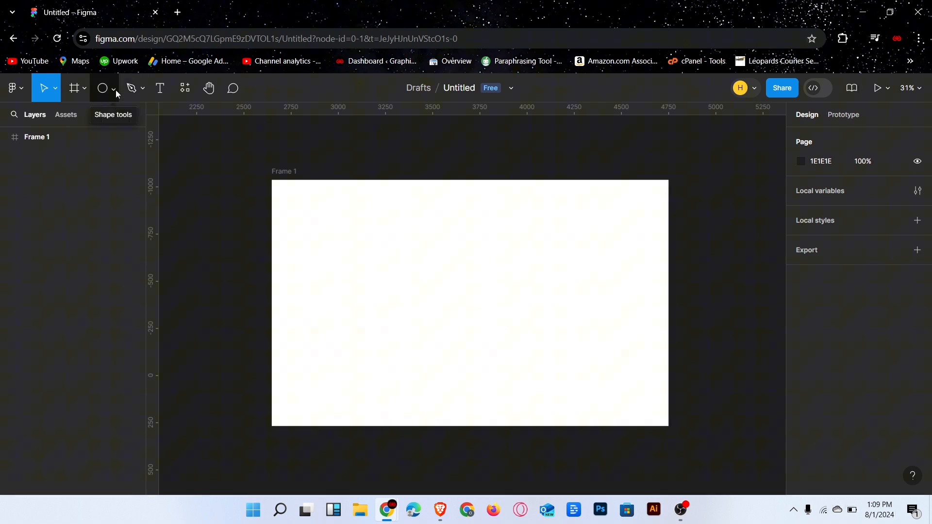
- Draw a 508×508 light gray square inside Frame 1 with the Rectangle tool
left_click(113, 88)
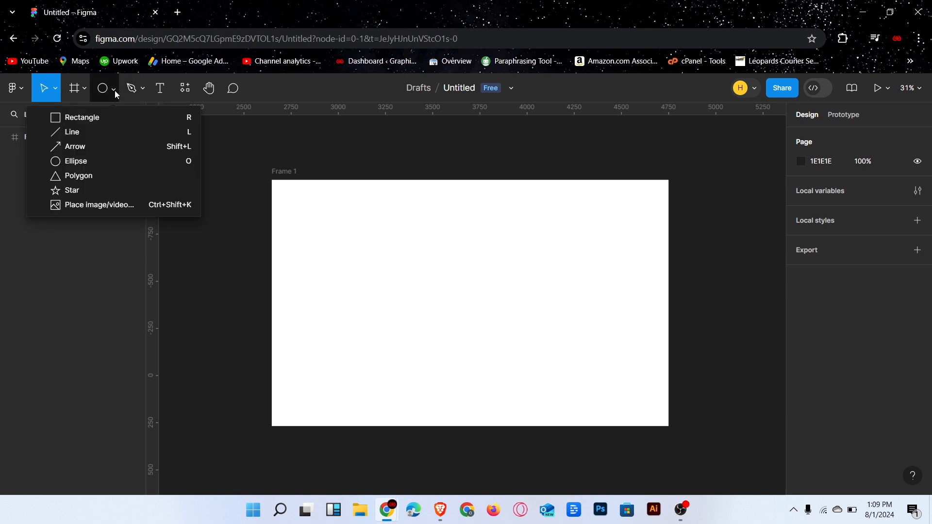
left_click(83, 117)
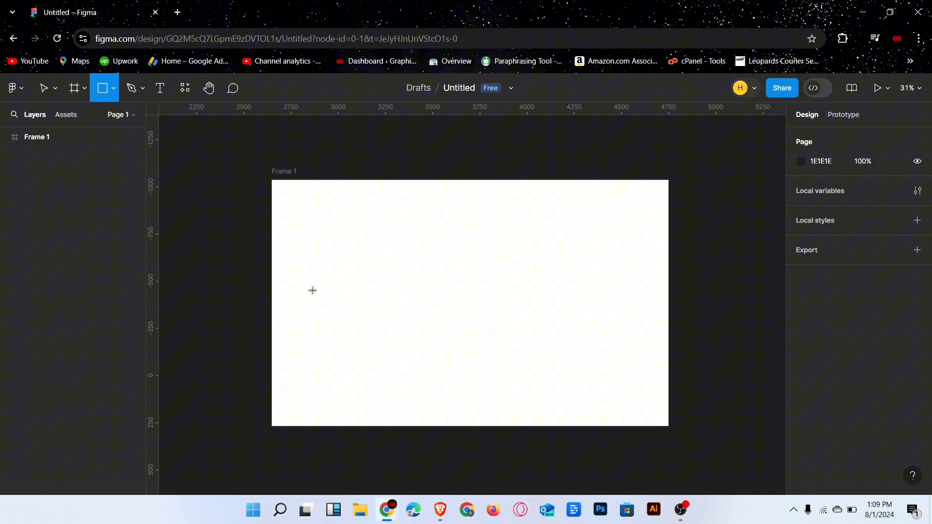
left_click_drag(356, 228, 404, 280)
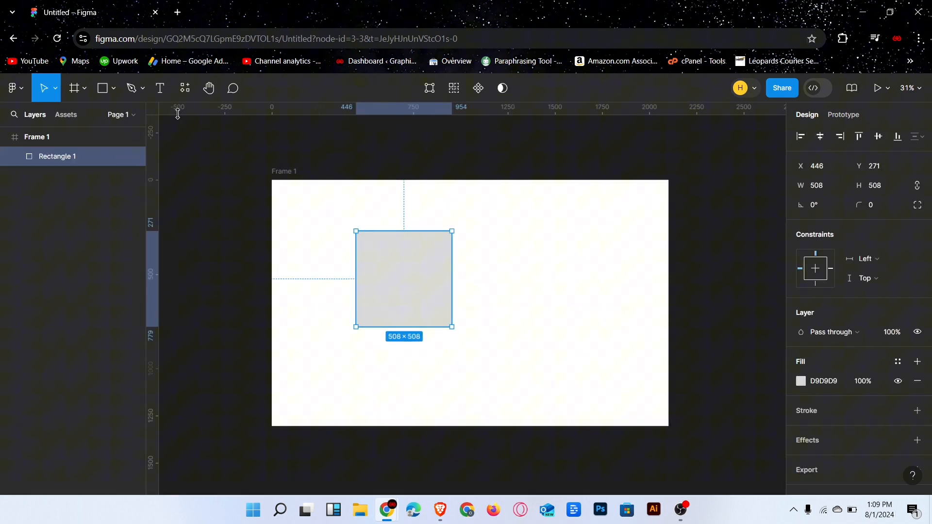
- Draw a circle centered on the gray square with the Ellipse tool and set its fill to red
left_click(116, 87)
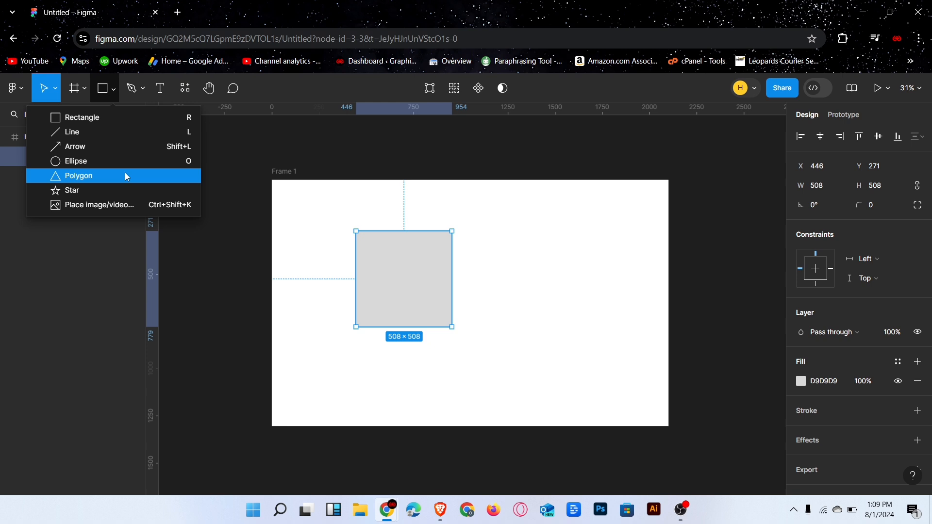
left_click(75, 161)
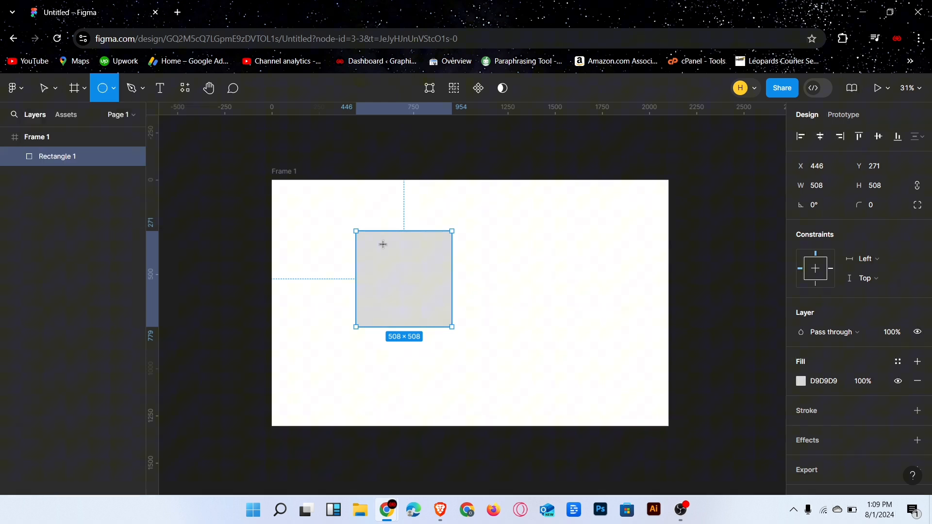
left_click_drag(373, 246, 435, 314)
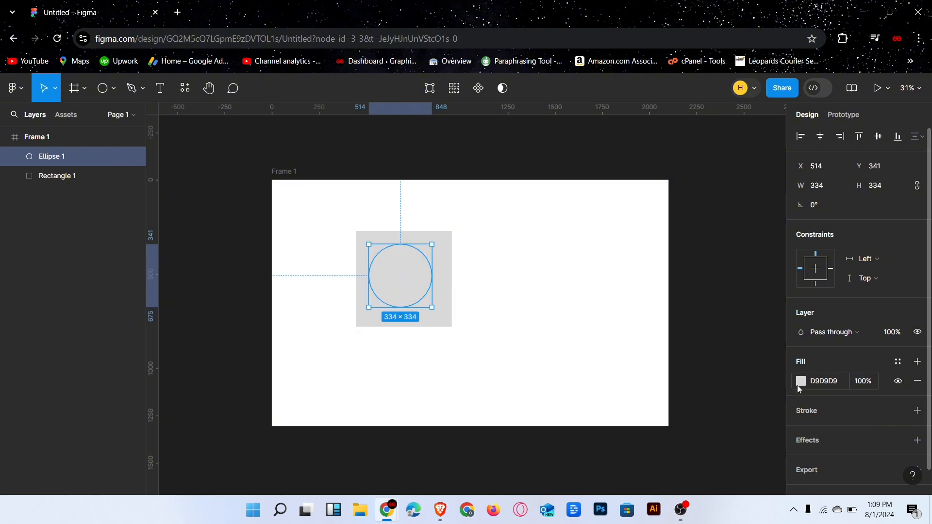
left_click(800, 380)
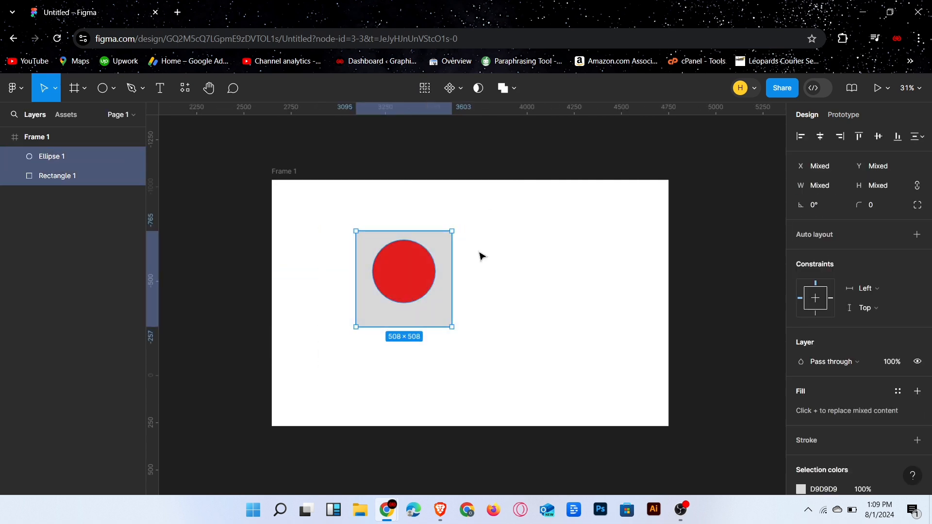
- Subtract the circle from the square via Boolean groups, leaving a round hole in its center
left_click(502, 88)
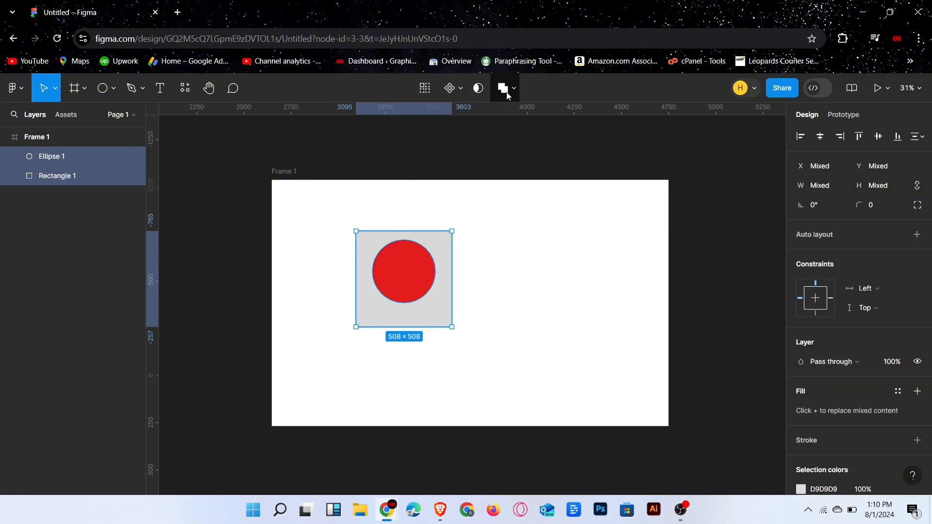
left_click(513, 87)
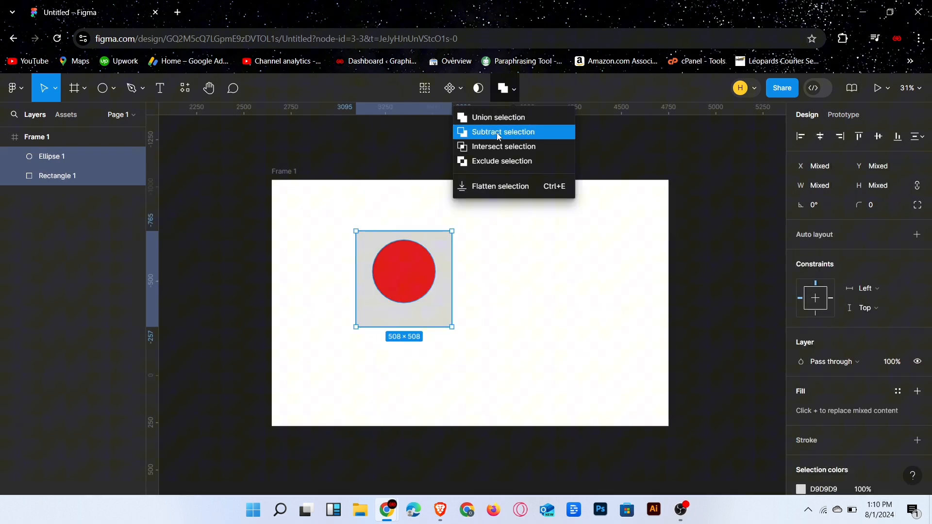
left_click(503, 132)
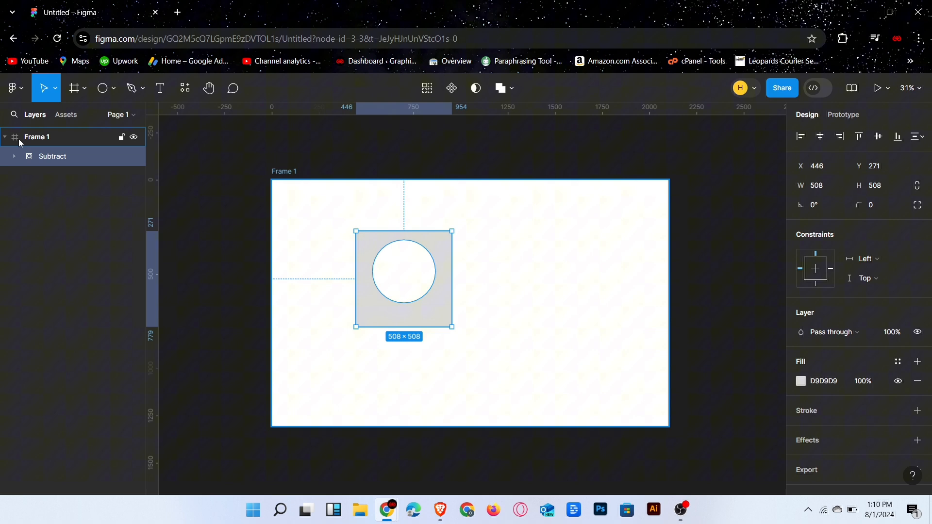
- Expand the Subtract group and move Ellipse 1 to notch the square's bottom edge
left_click(14, 156)
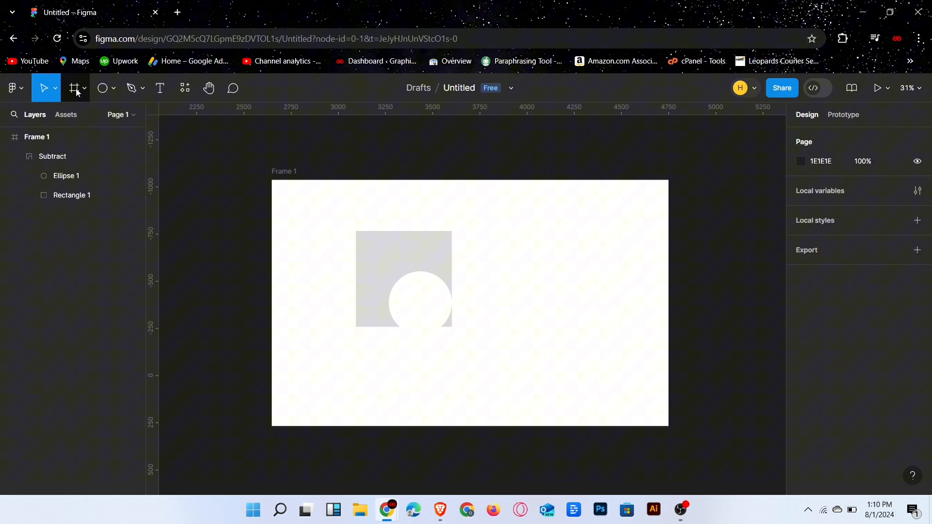
left_click(115, 87)
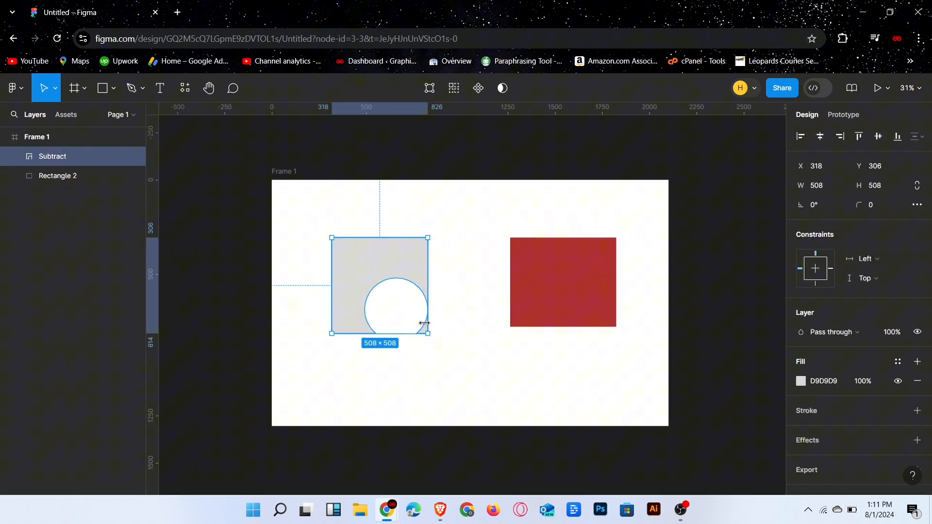
mouse_move(680, 509)
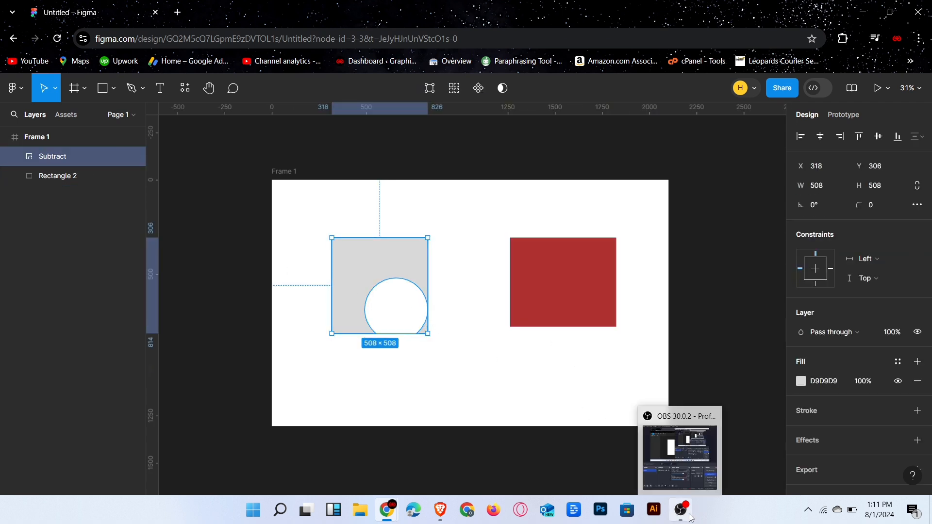